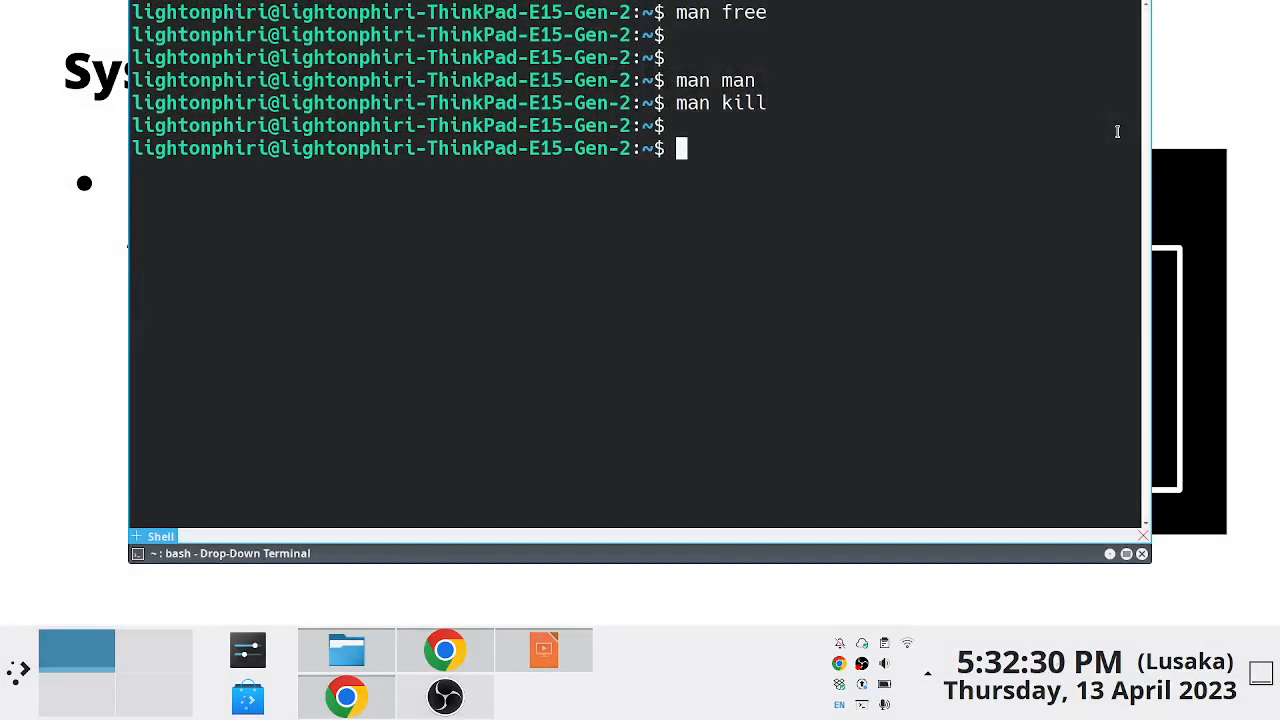
# Run ps -ef | grep chrome to list all Chrome processes with full details.
pyautogui.write('ps -ef')
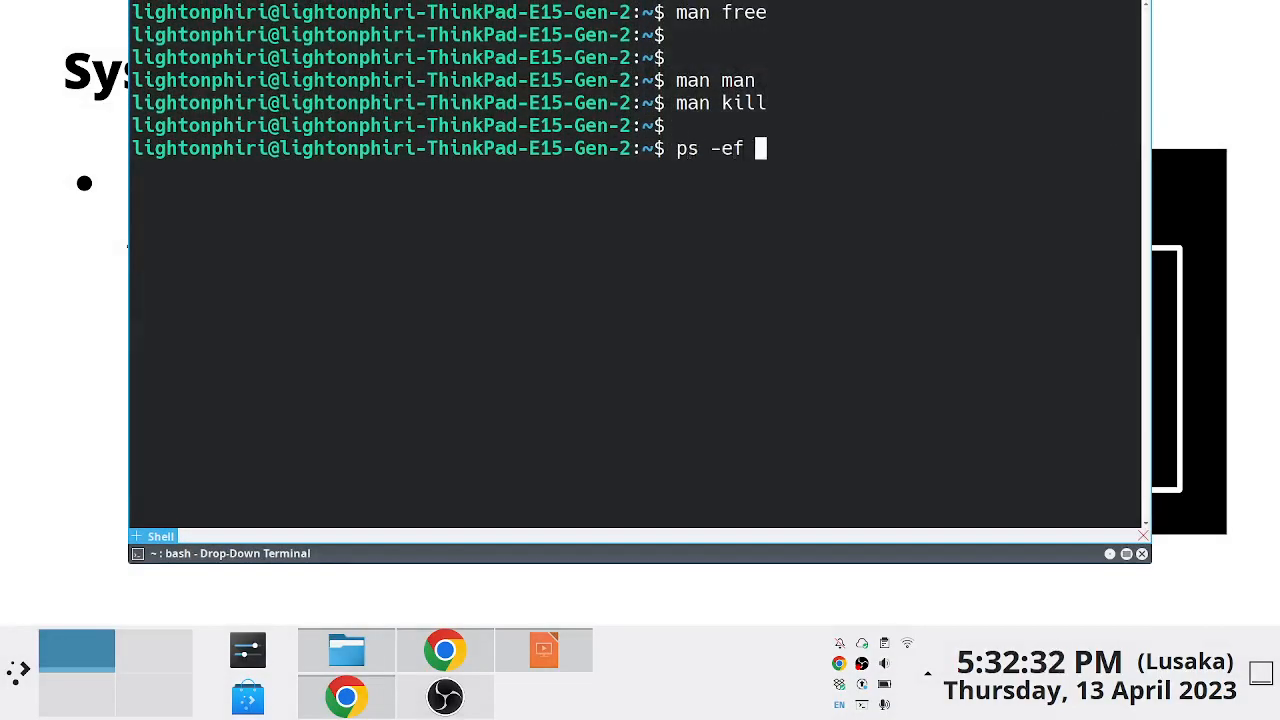
pyautogui.write('| g')
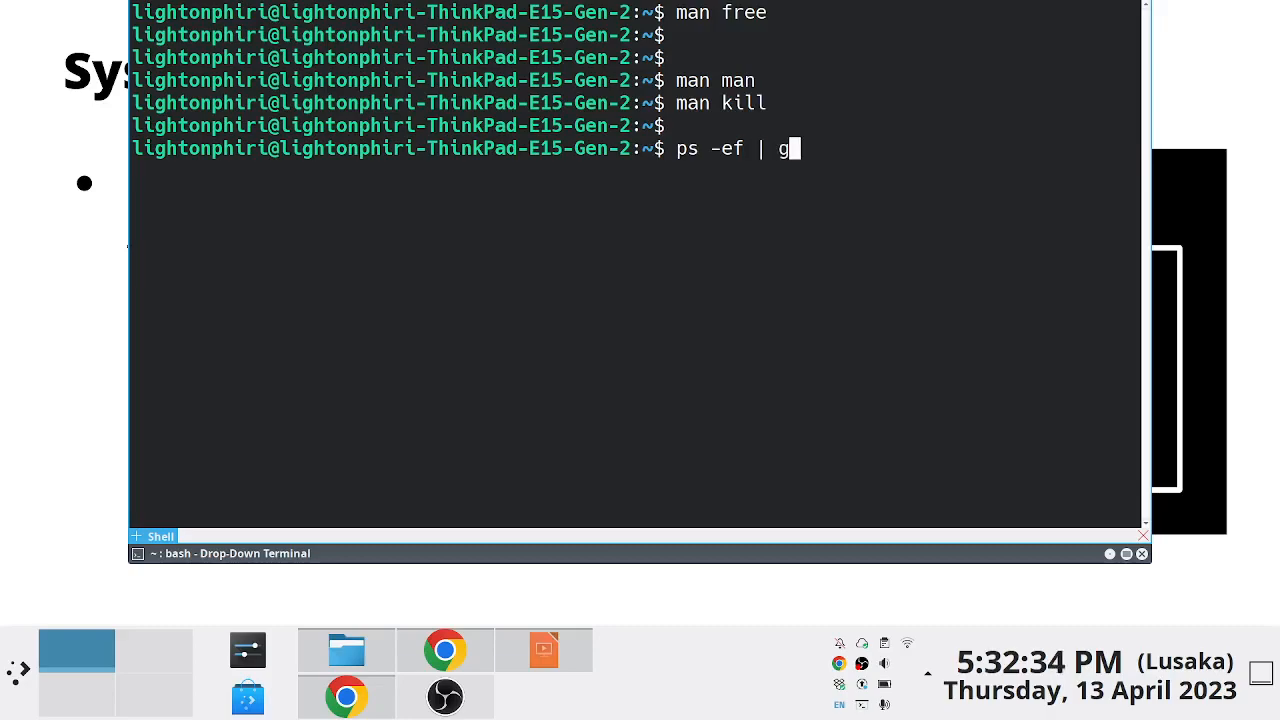
pyautogui.write('re')
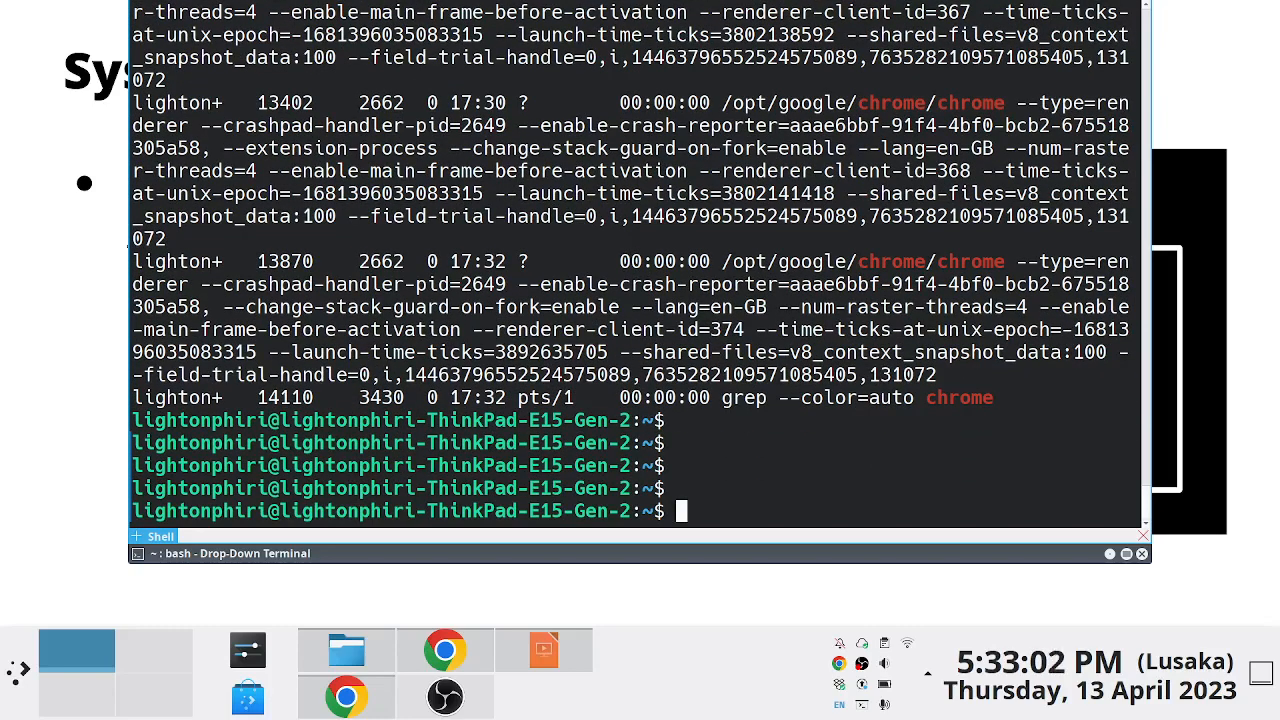
# Extend ps -ef | grep chrome with an awk stage, correcting the -F separator.
pyautogui.write('ps -ef | grep chrome')
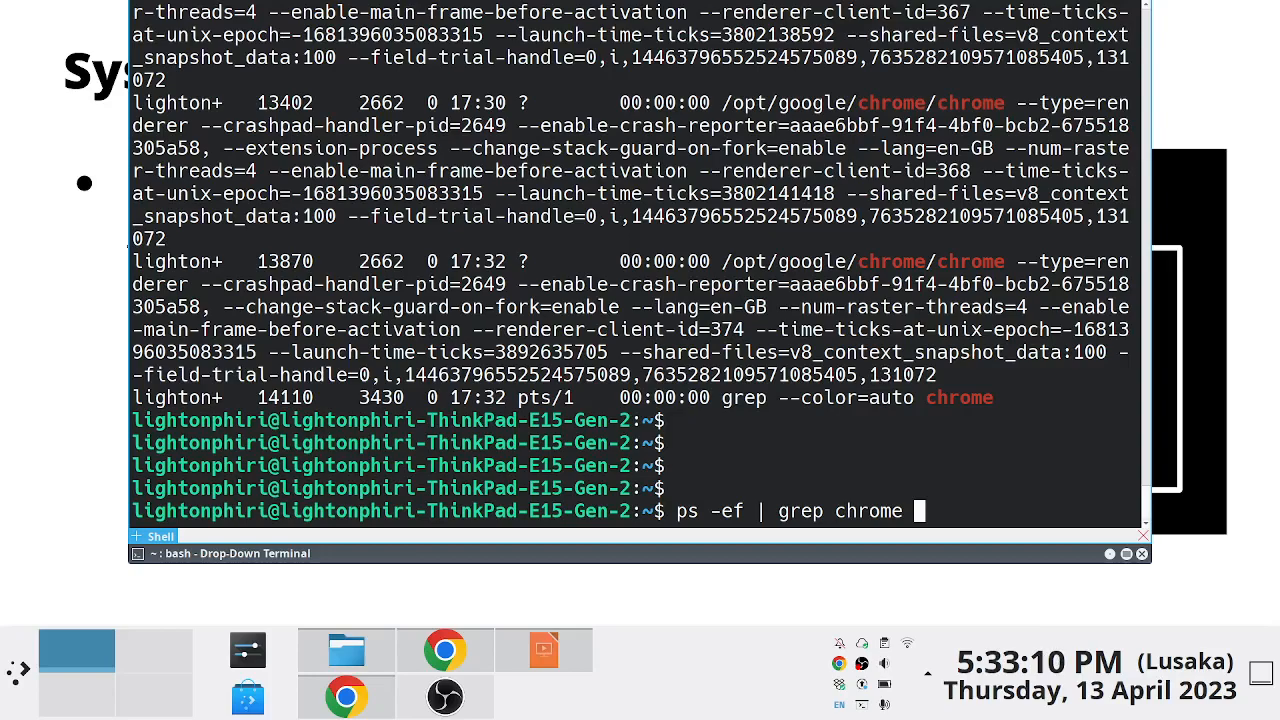
pyautogui.write('|')
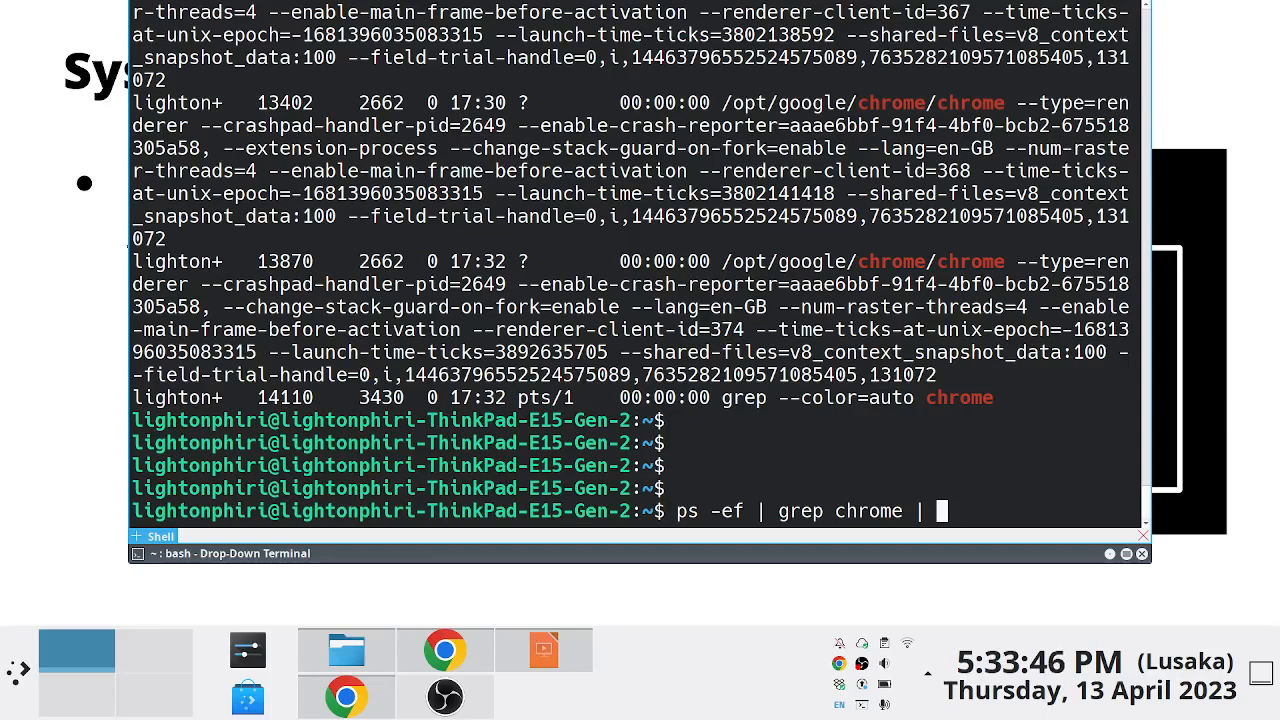
pyautogui.write('awk')
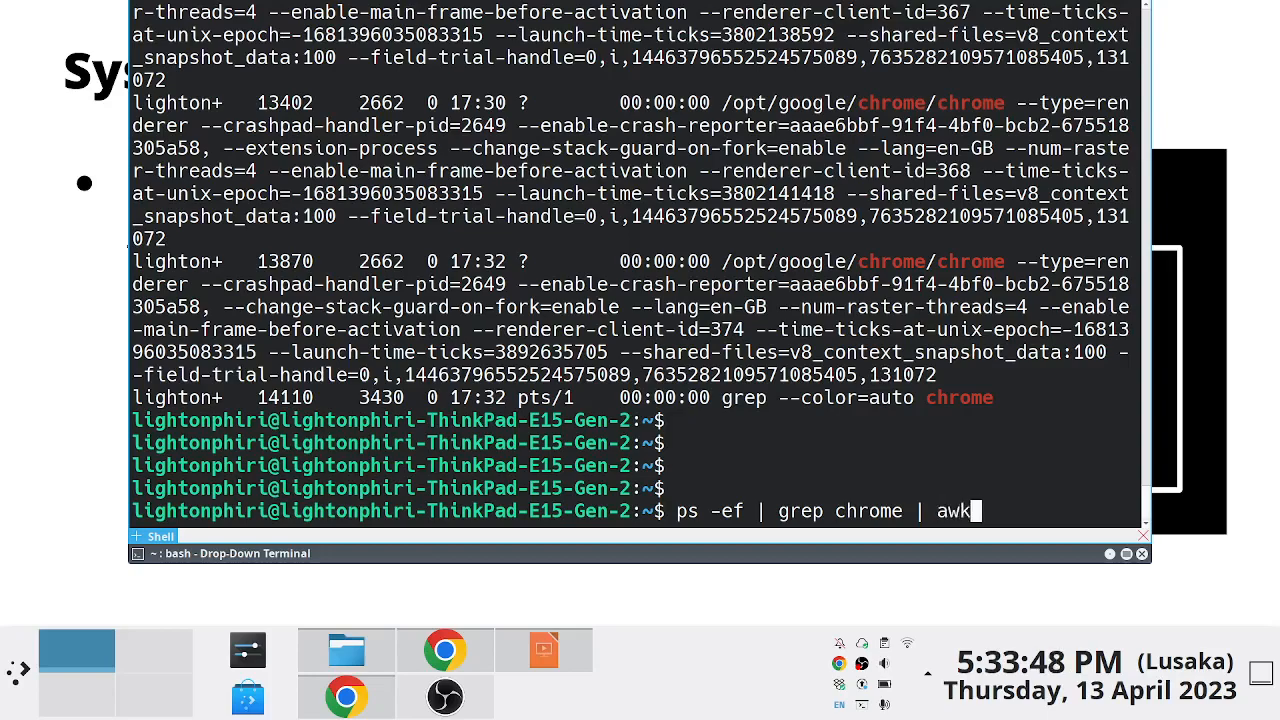
pyautogui.write('-F "')
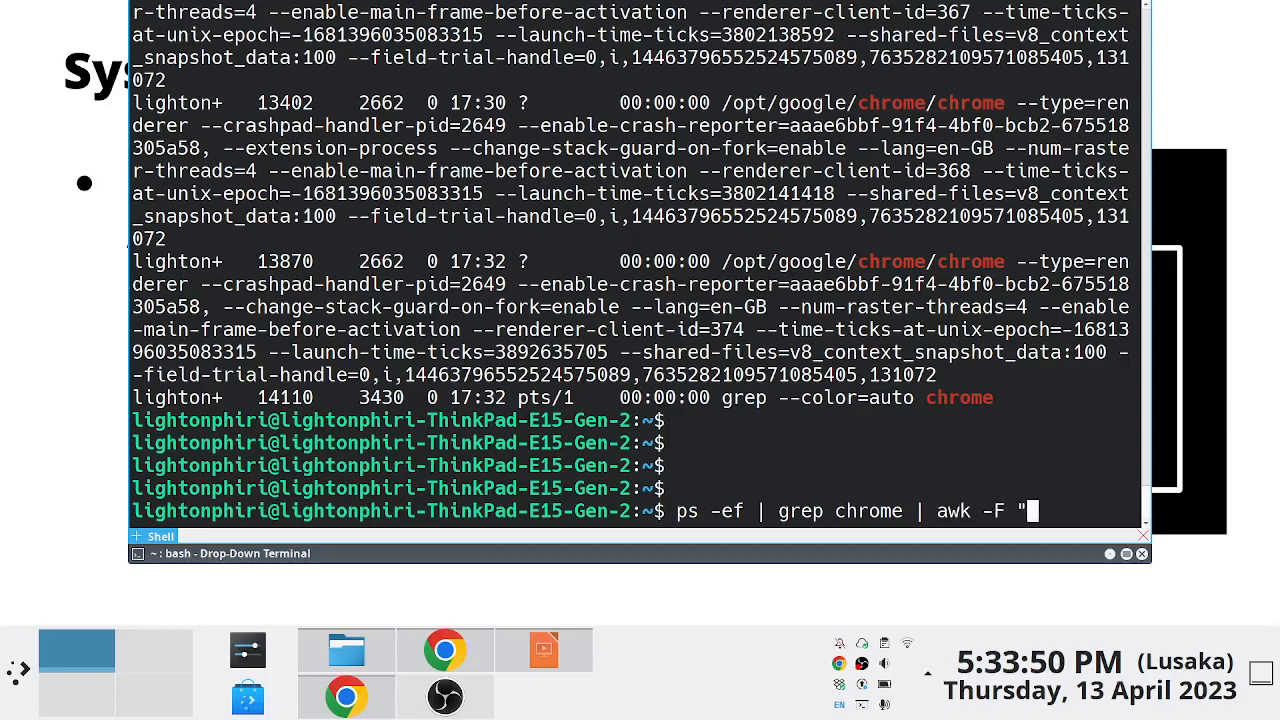
pyautogui.press('Backspace')
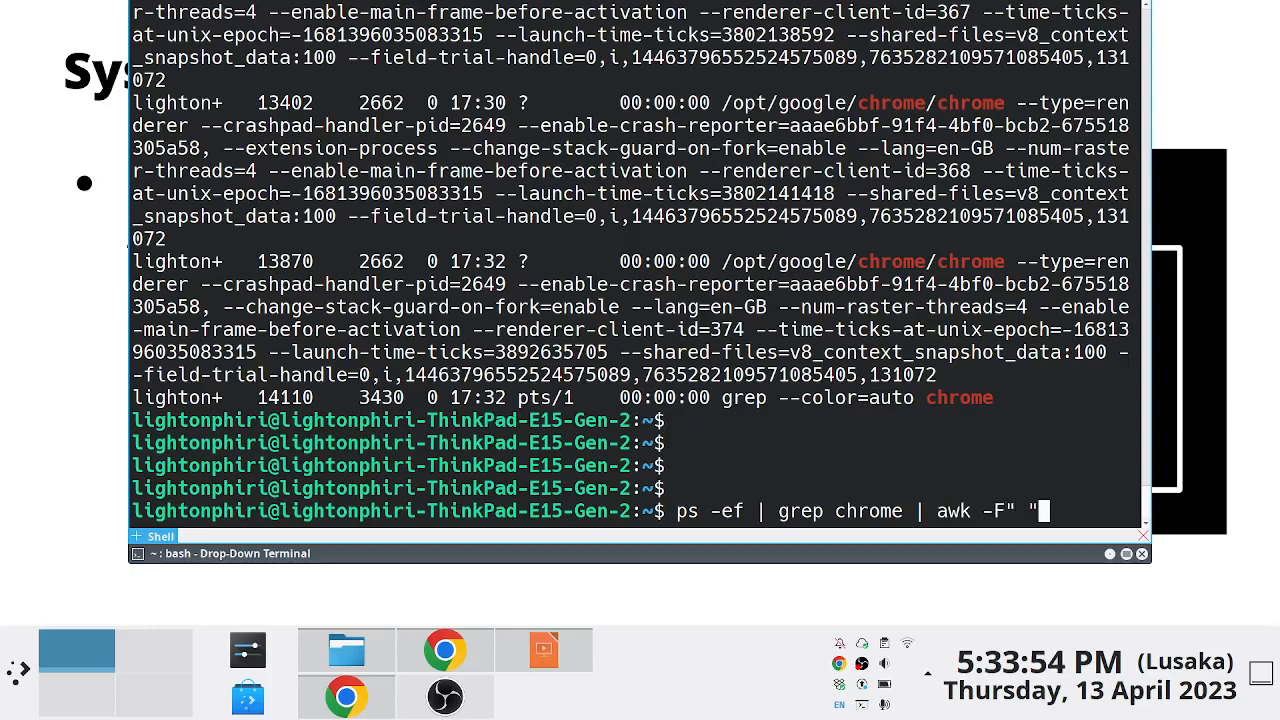
pyautogui.press('BackSpace')
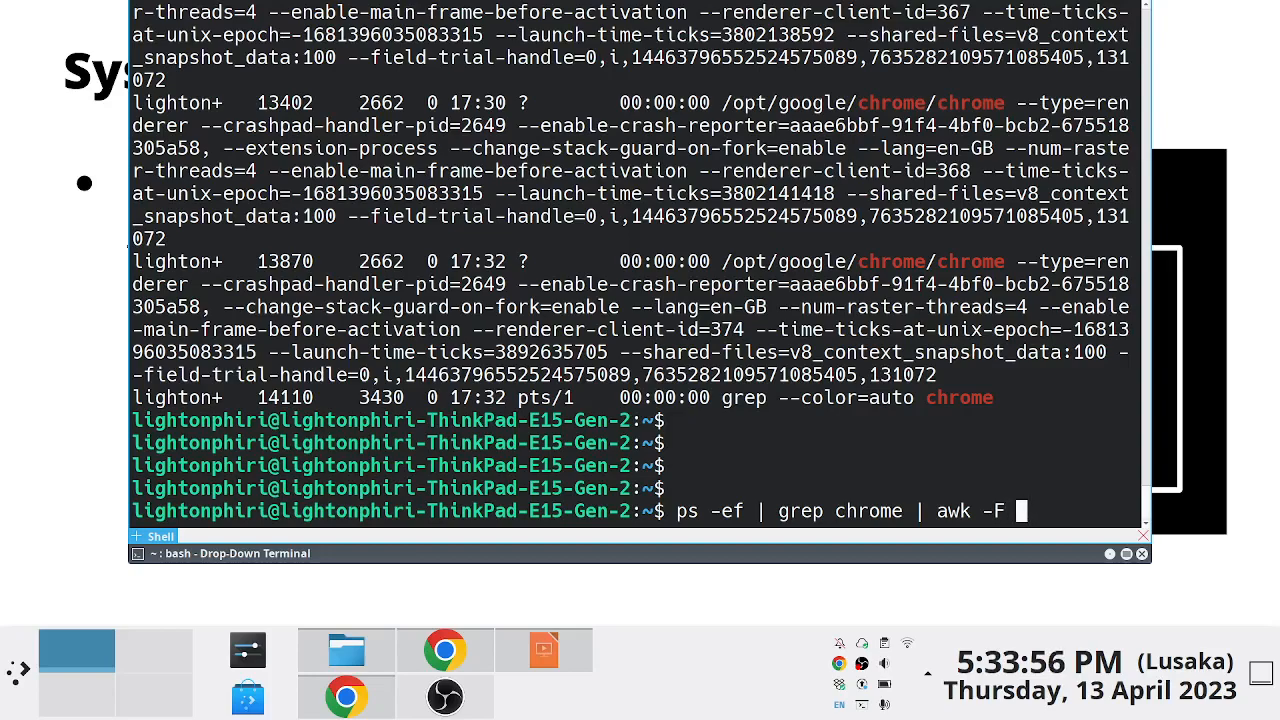
# Add the '{print $1}' action to the awk stage and run the pipeline.
pyautogui.write("'{}'")
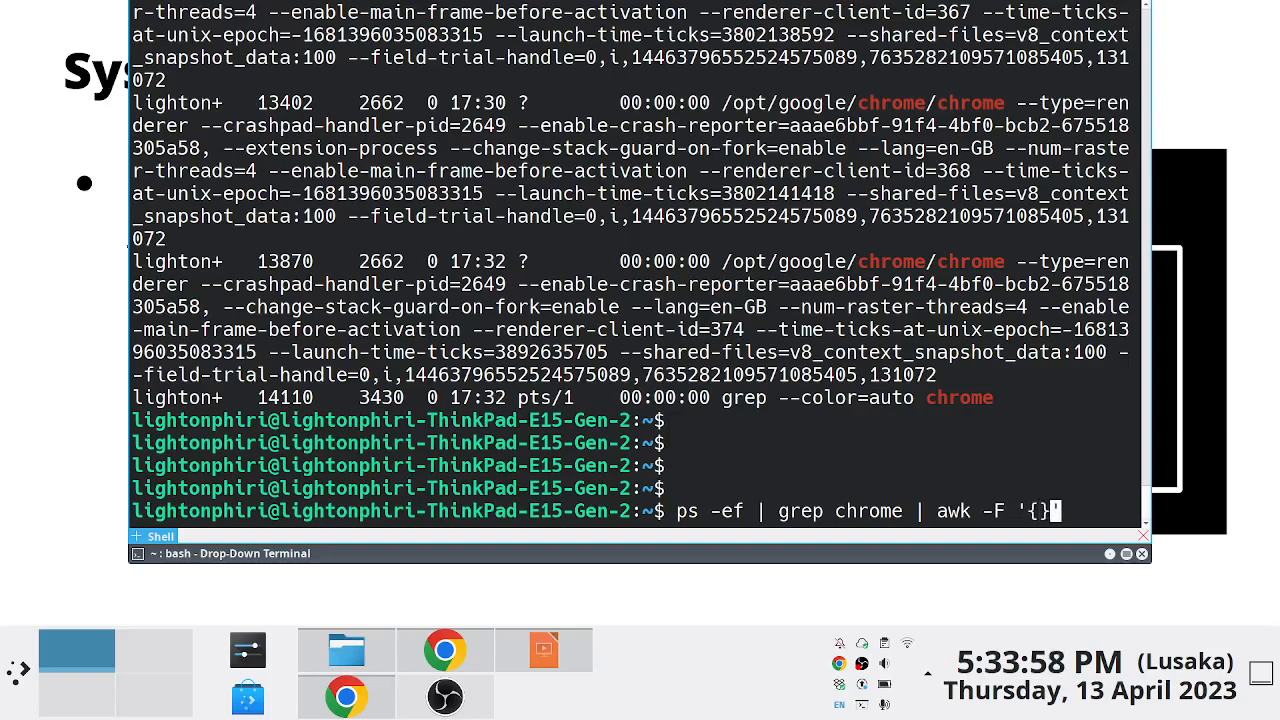
pyautogui.write('print}')
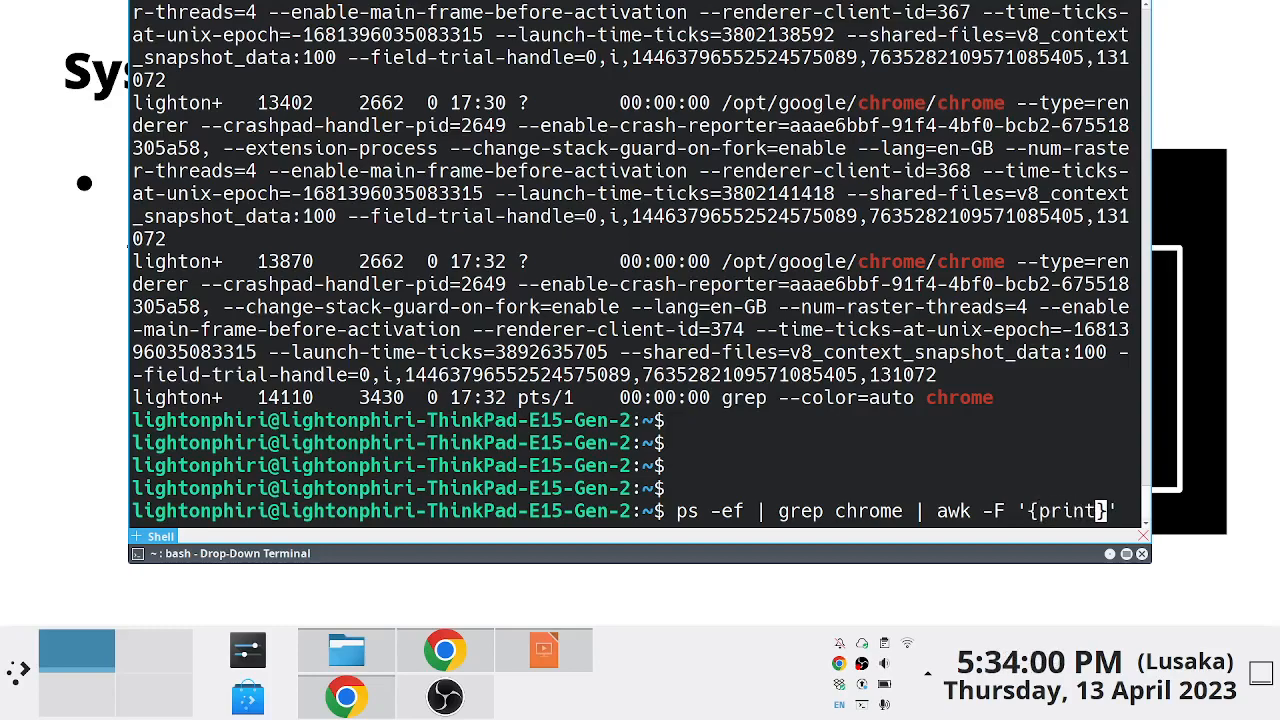
pyautogui.write('$1')
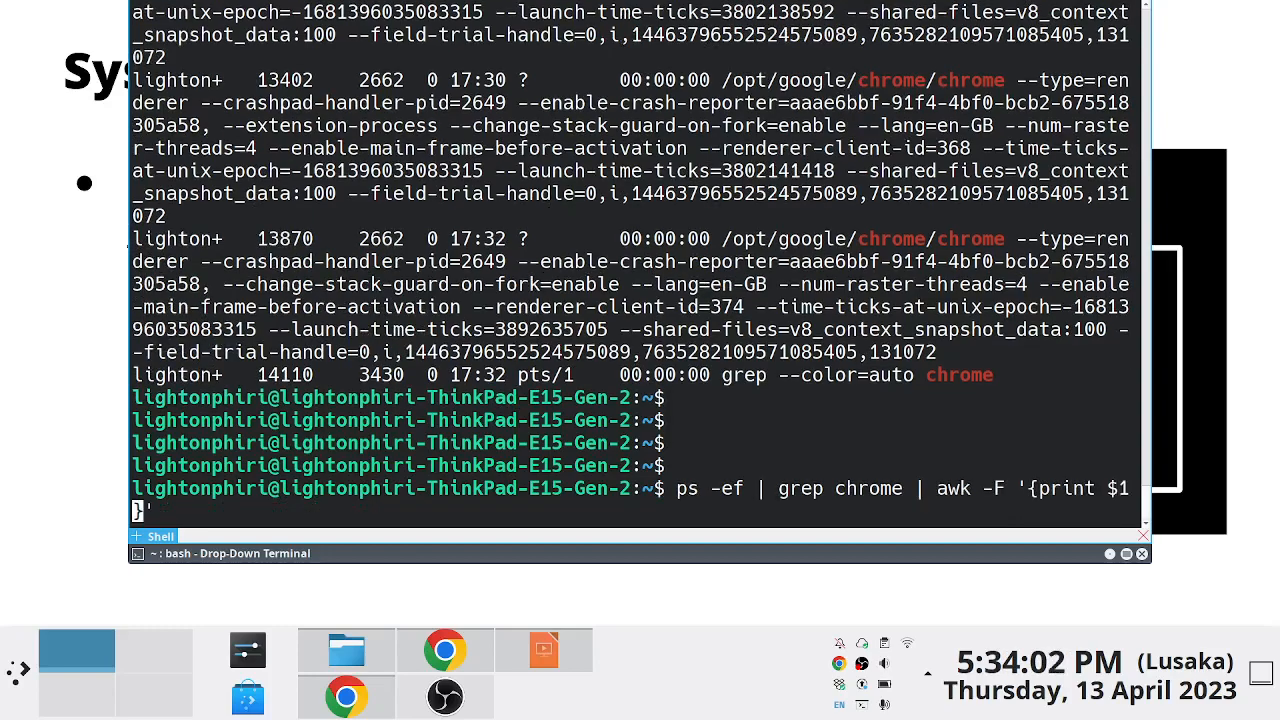
pyautogui.press('Return')
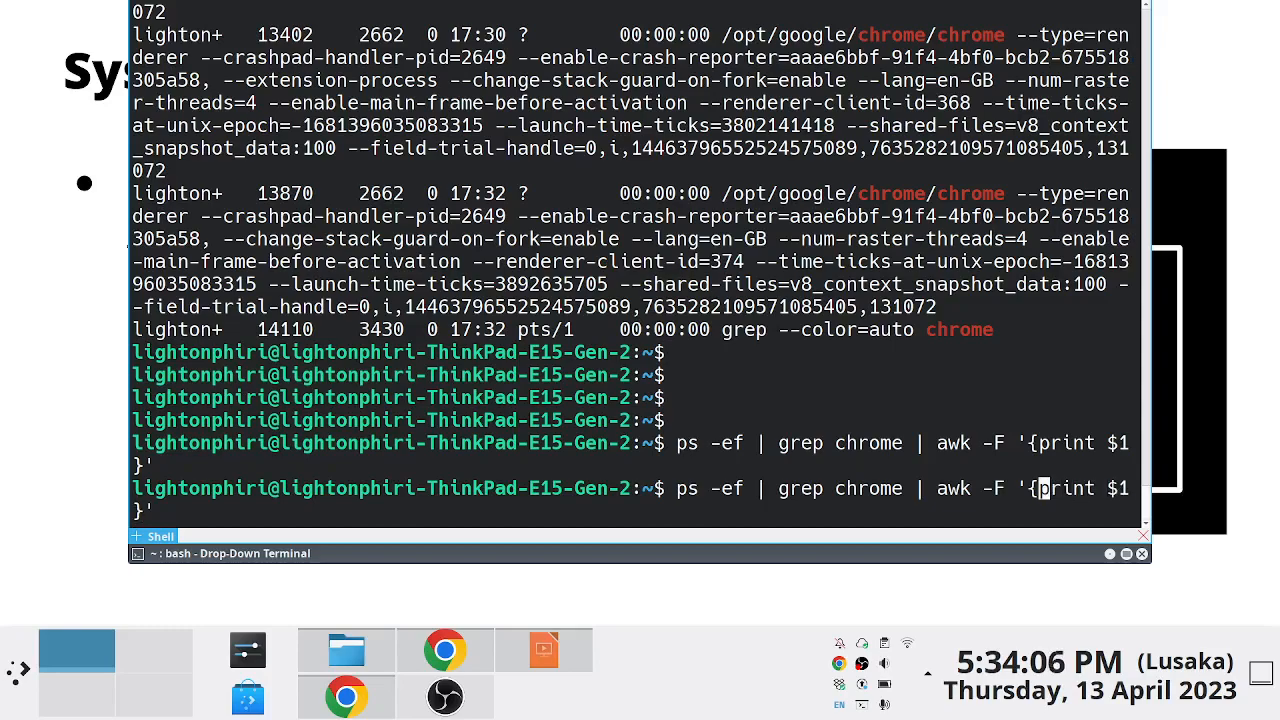
# Run ps -ef | grep chrome | awk -F" " '{print $1}', then print field $2 for process IDs.
pyautogui.write('"')
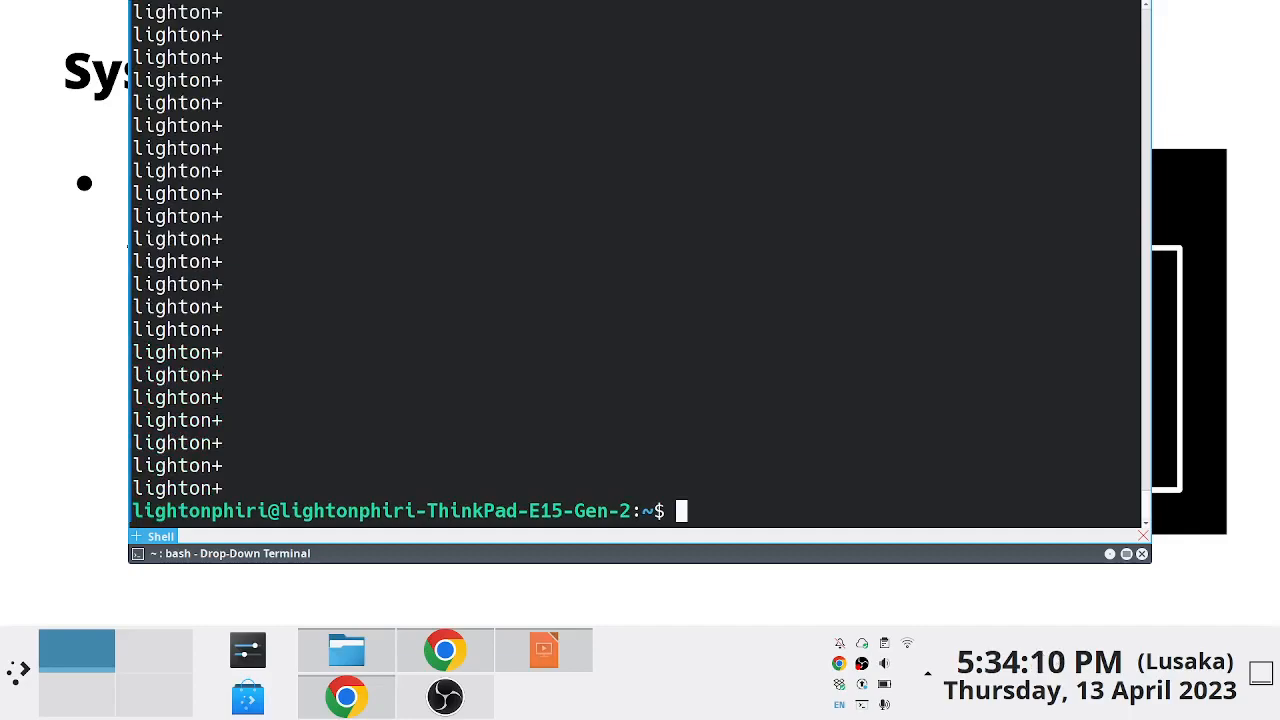
pyautogui.write('ps -ef | grep chrome | awk -F" " \'{print $1}\'')
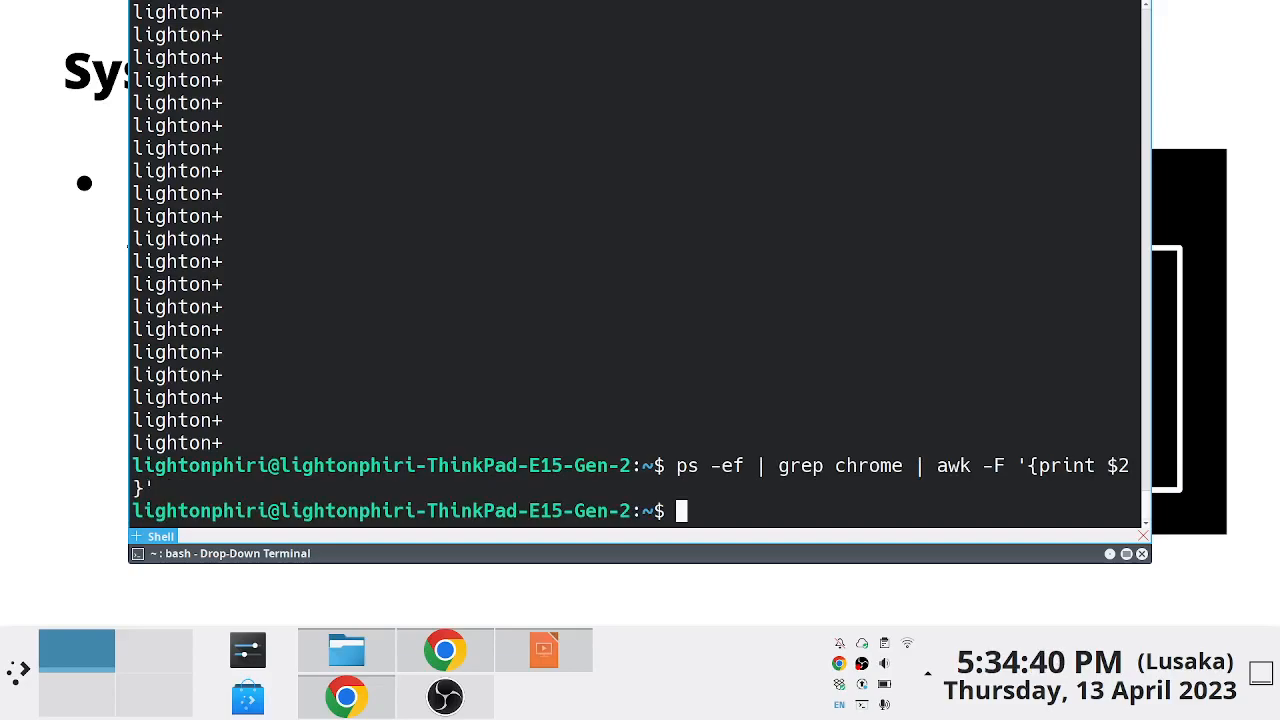
pyautogui.press('Return')
pyautogui.write("ps -ef | grep chrome | awk -F '{print $3}'")
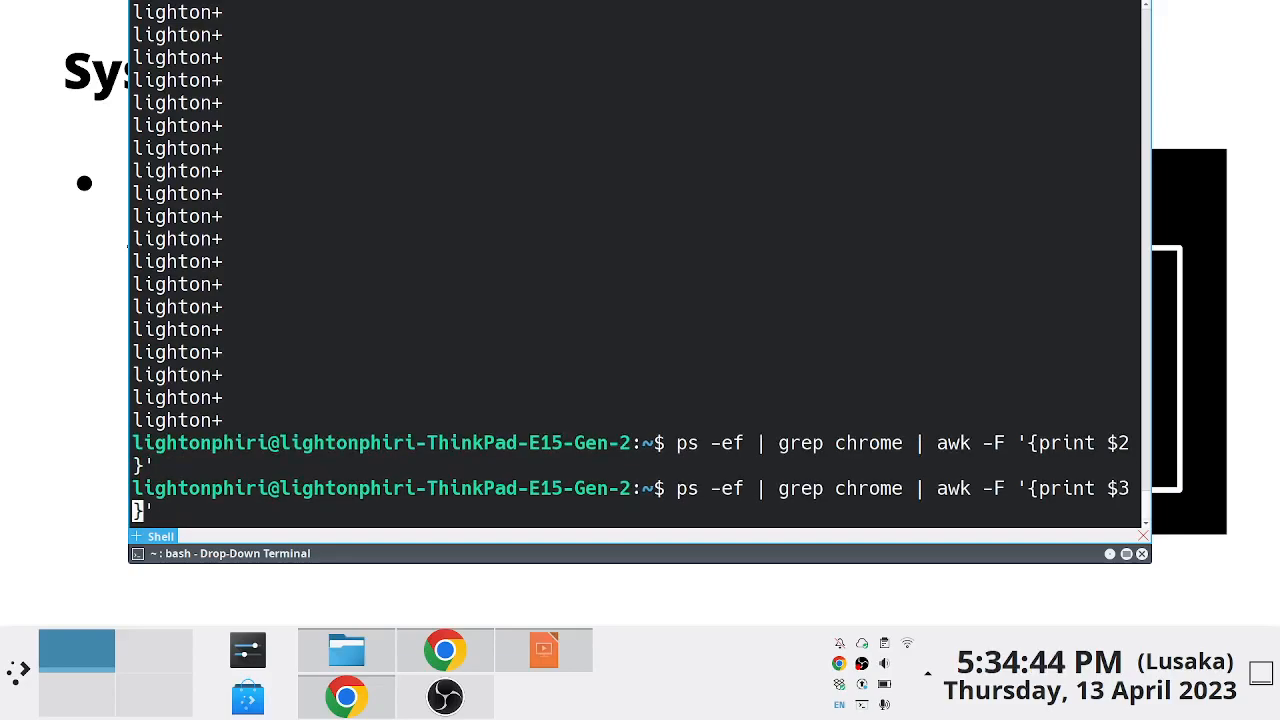
pyautogui.press('Return')
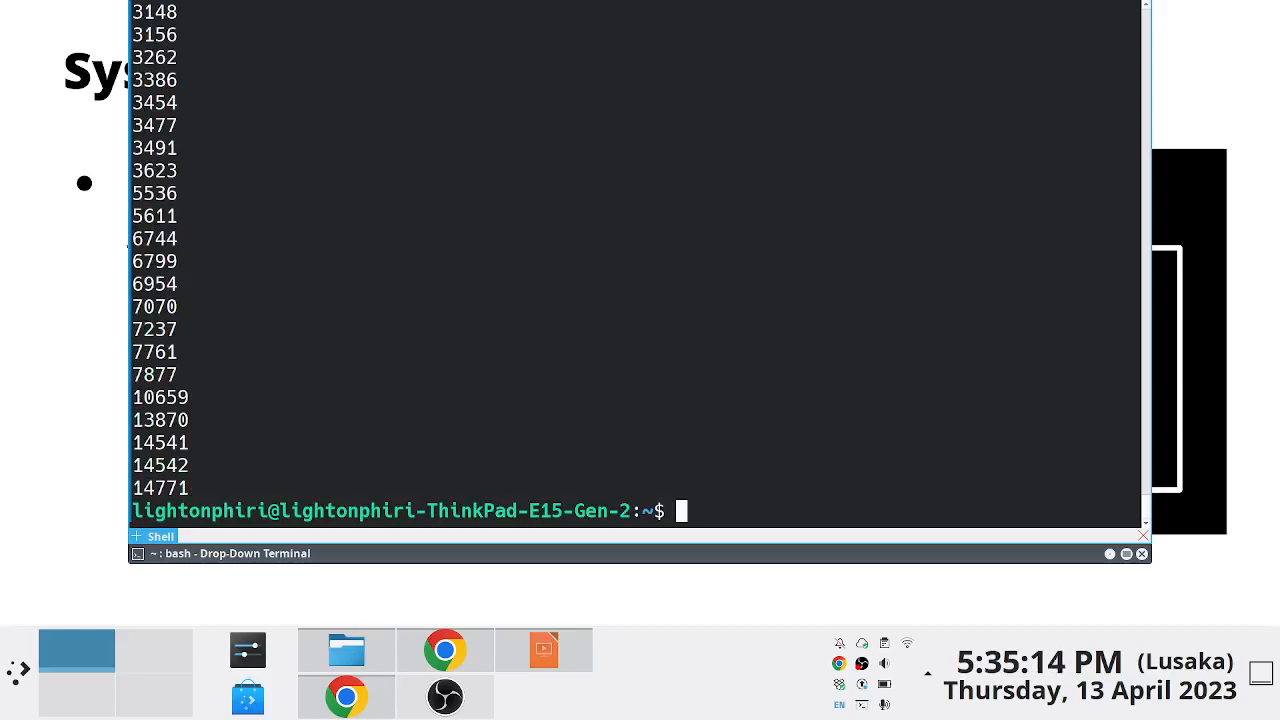
# Count Chrome processes with | wc -l (57) and show memory with free -h.
pyautogui.write('ps -ef | grep chrome | awk -F" " \'{print $2}\' | wc -l')
pyautogui.write('free -h')
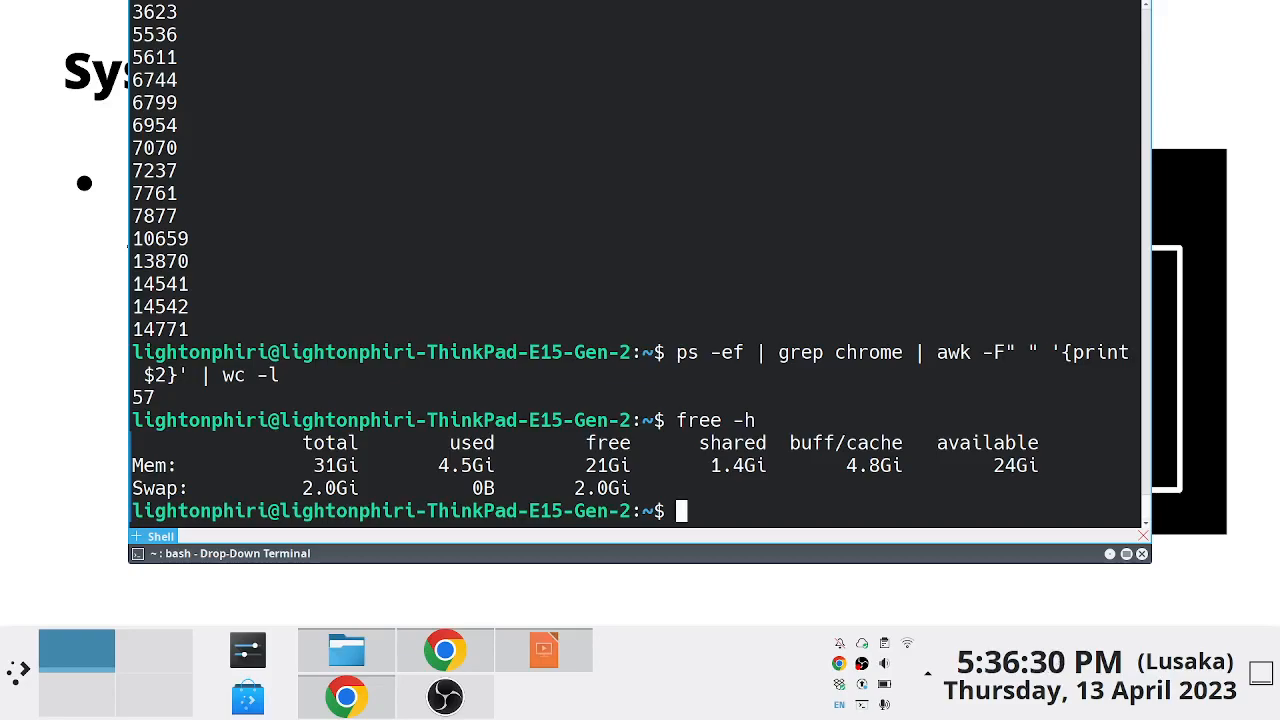
# Run top to watch live load and processes, then start a second shell session.
pyautogui.write('t')
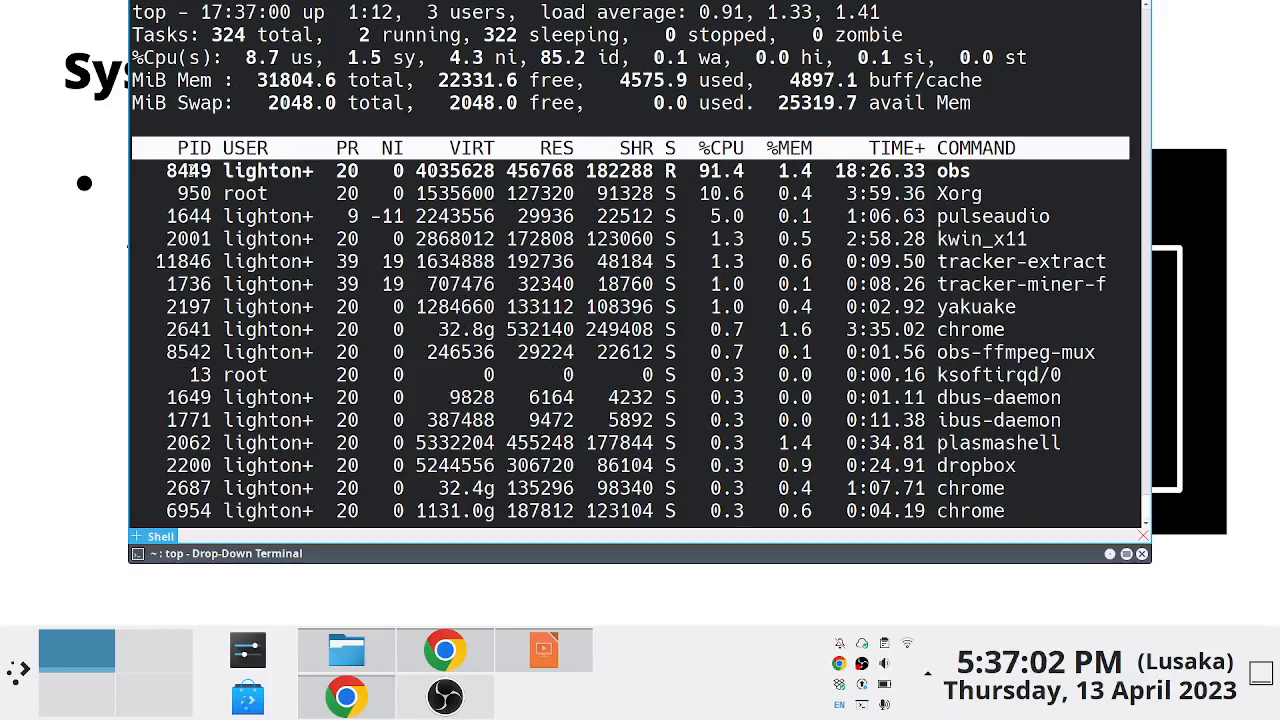
pyautogui.click(136, 536)
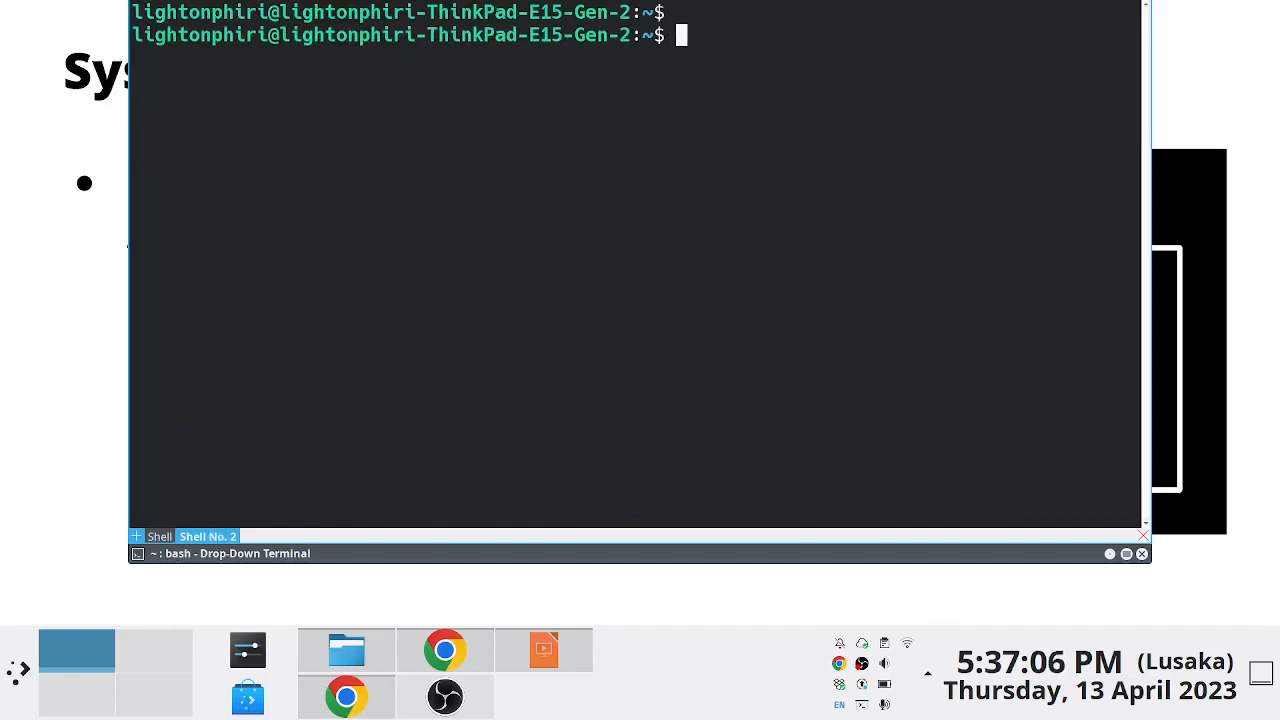
# Run ps -ef | grep 8449 to show obs and its obs-ffmpeg-mux child.
pyautogui.write('ps -ef | grep')
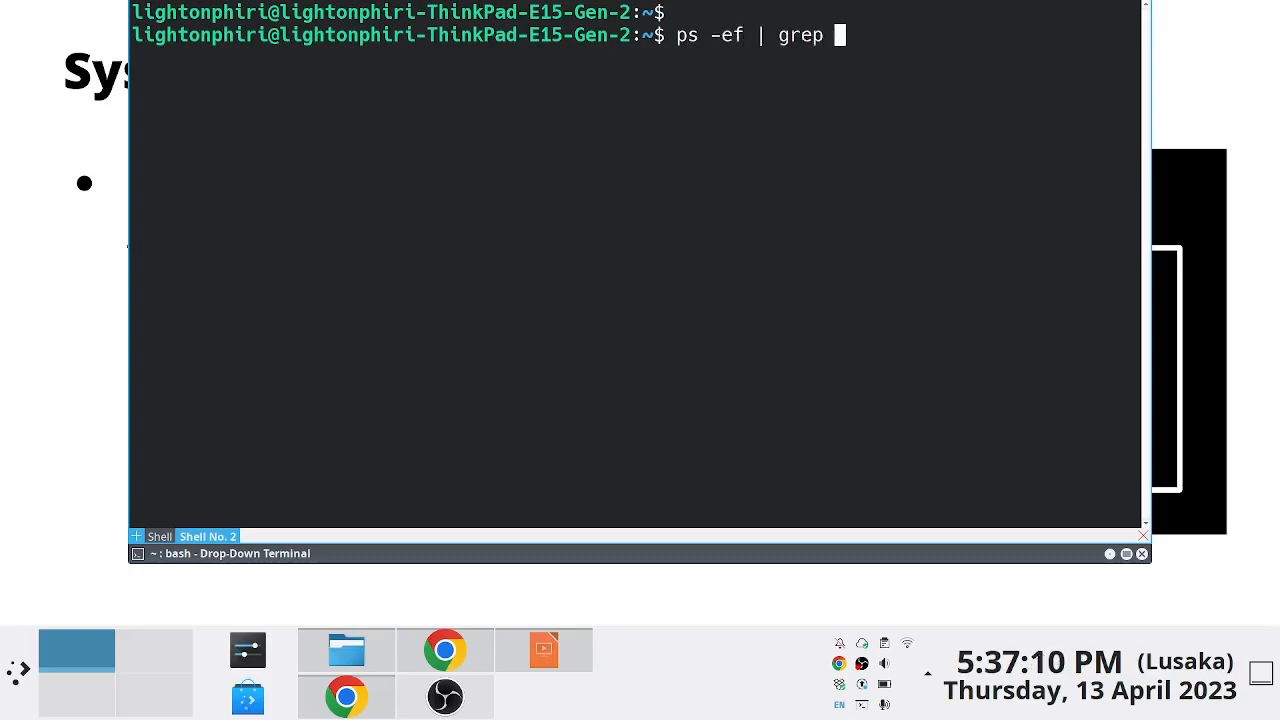
pyautogui.write('8449')
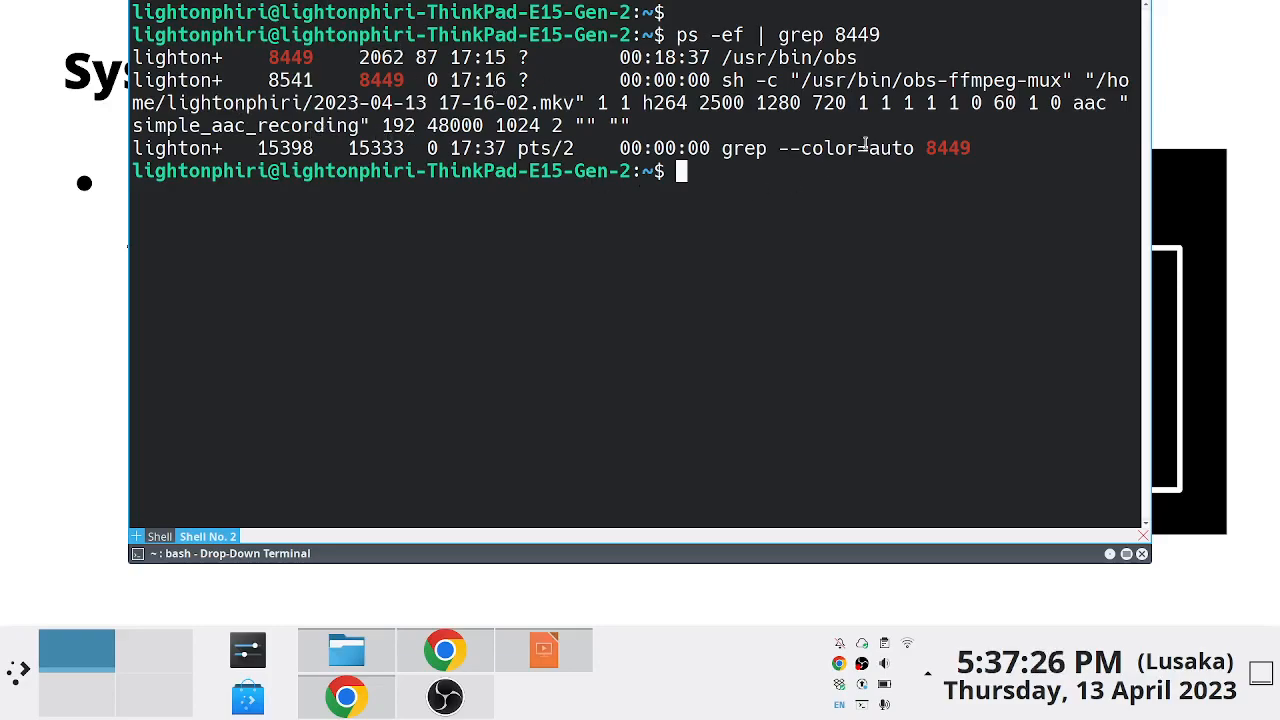
pyautogui.doubleClick(980, 80)
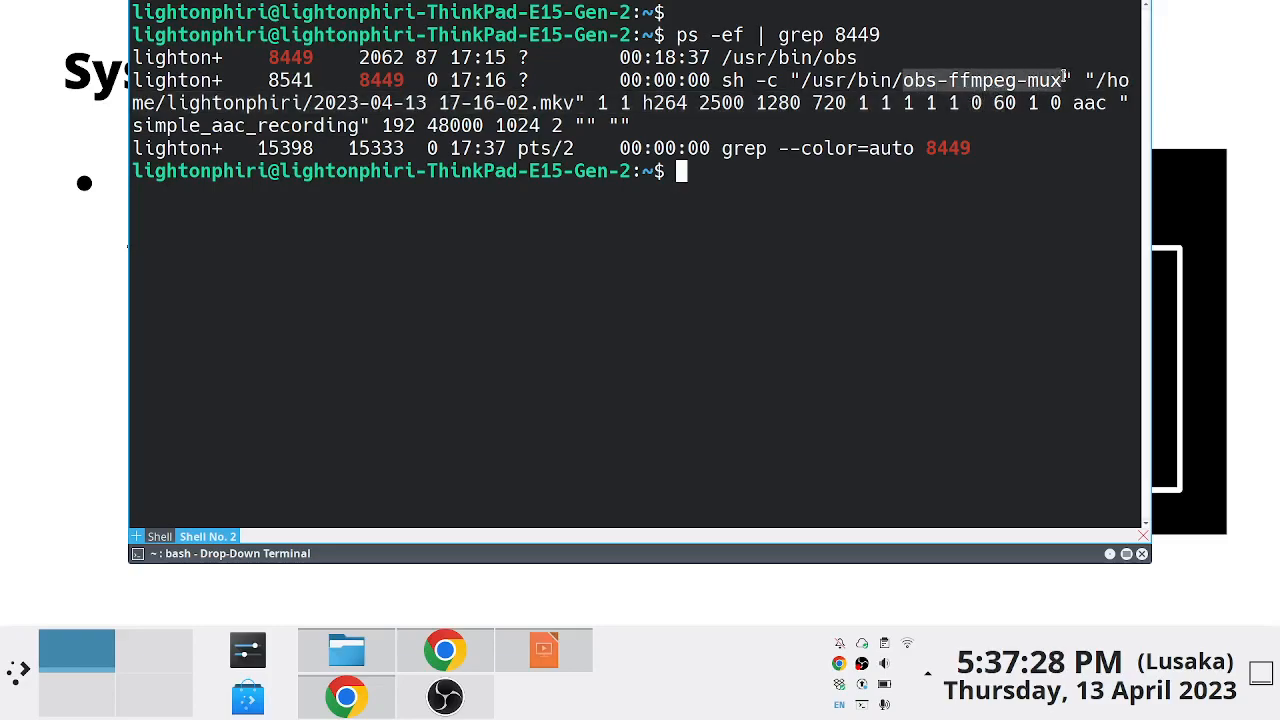